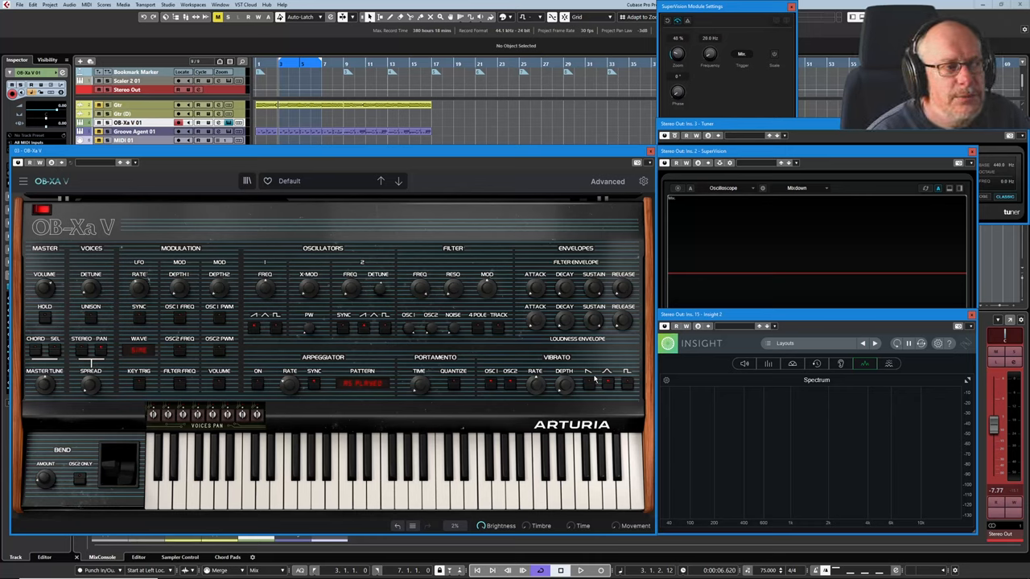
mouse_move(419, 334)
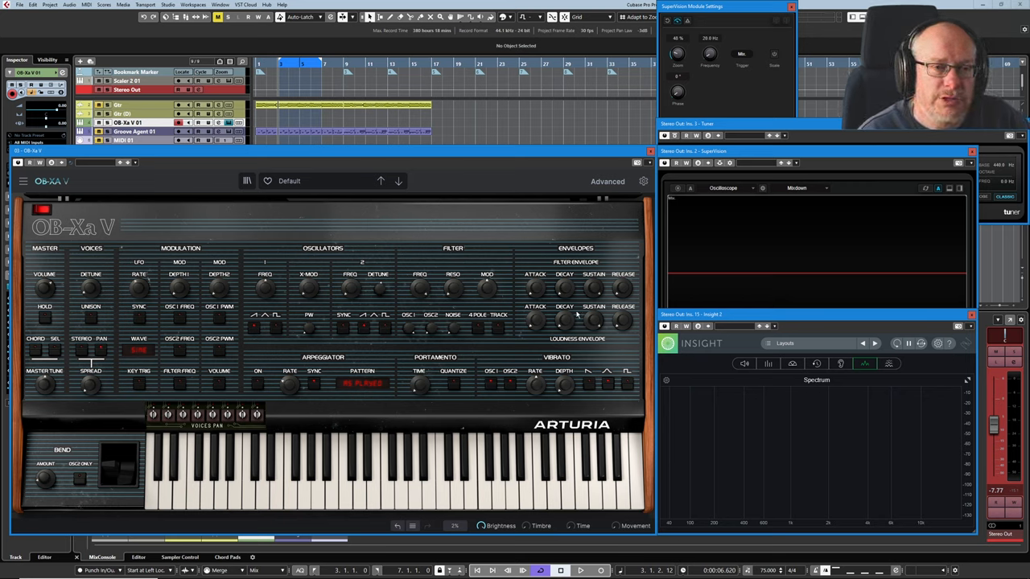
mouse_move(534, 289)
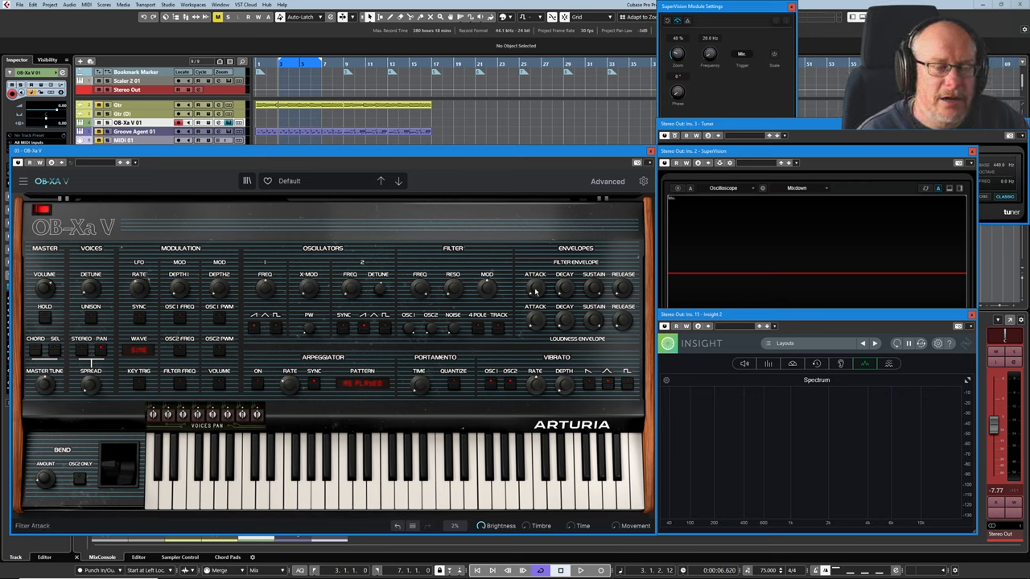
mouse_move(450, 267)
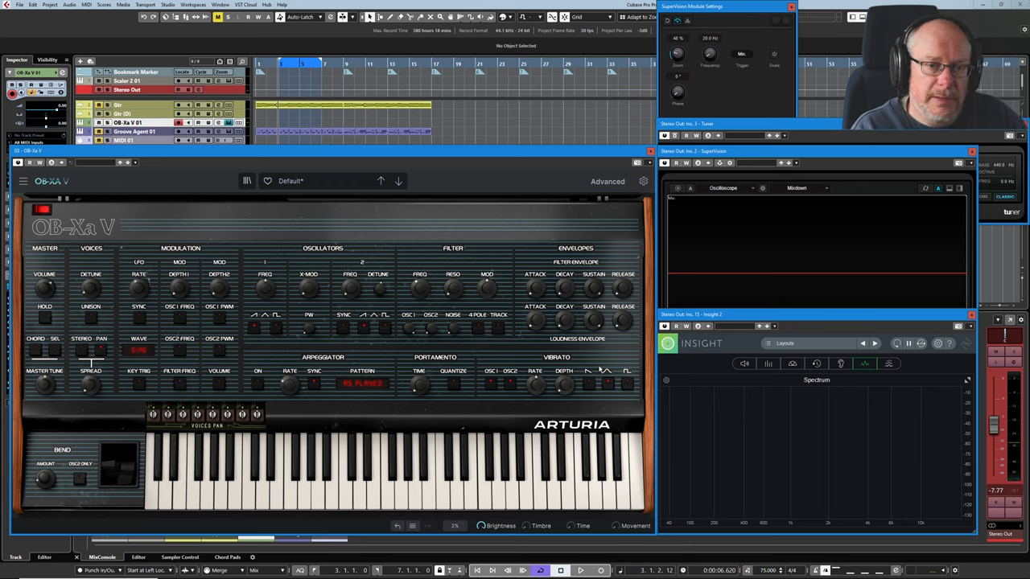
mouse_move(529, 291)
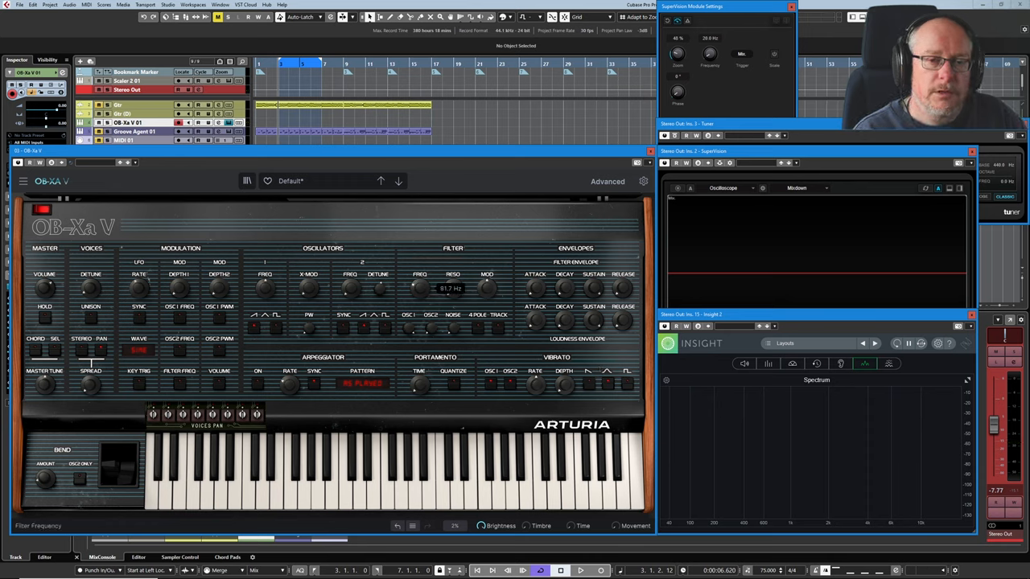
Adjust the filter cutoff frequency, leaving the Default patch with unsaved changes
left_click_drag(418, 286, 418, 281)
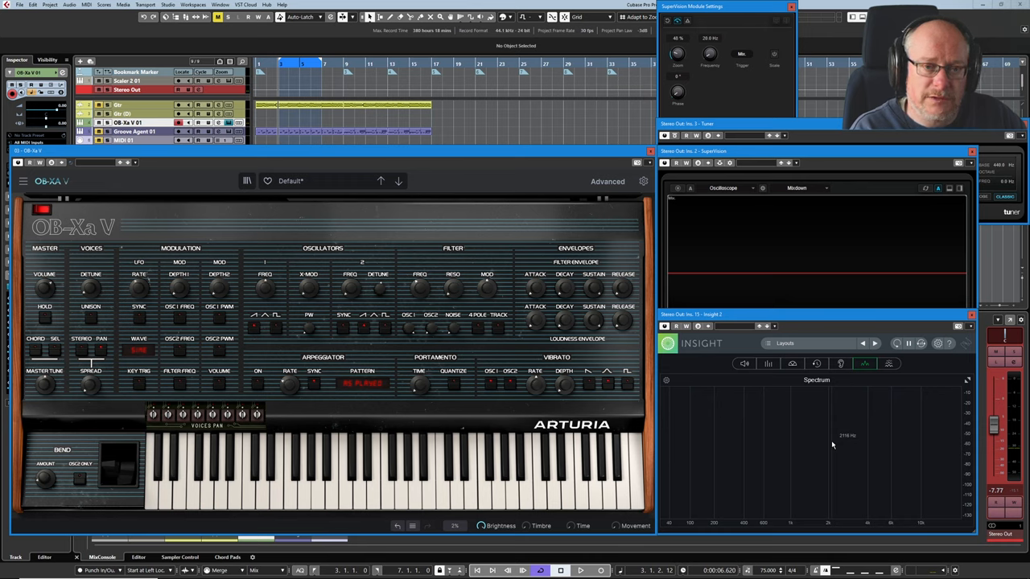
mouse_move(744, 401)
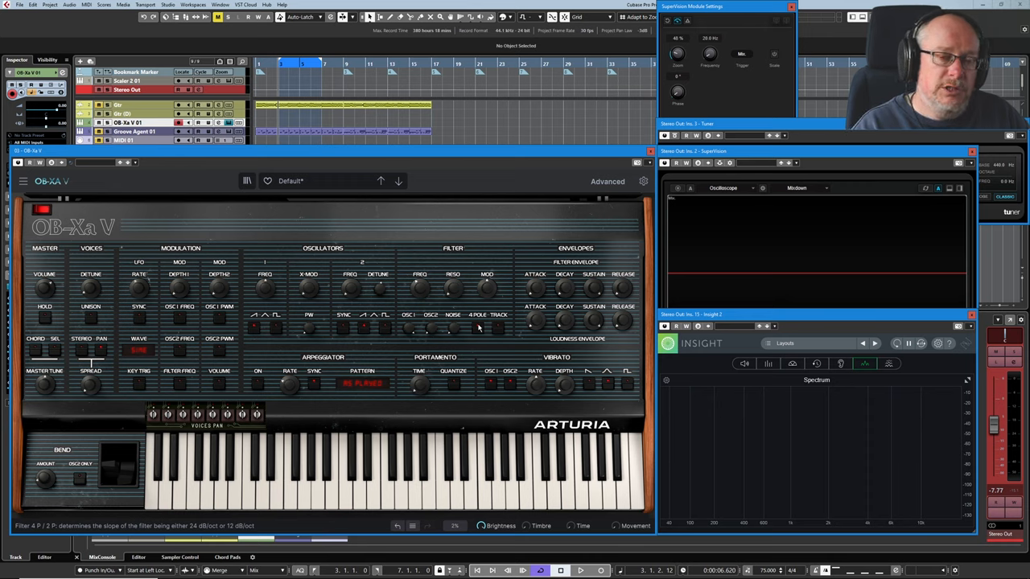
mouse_move(479, 322)
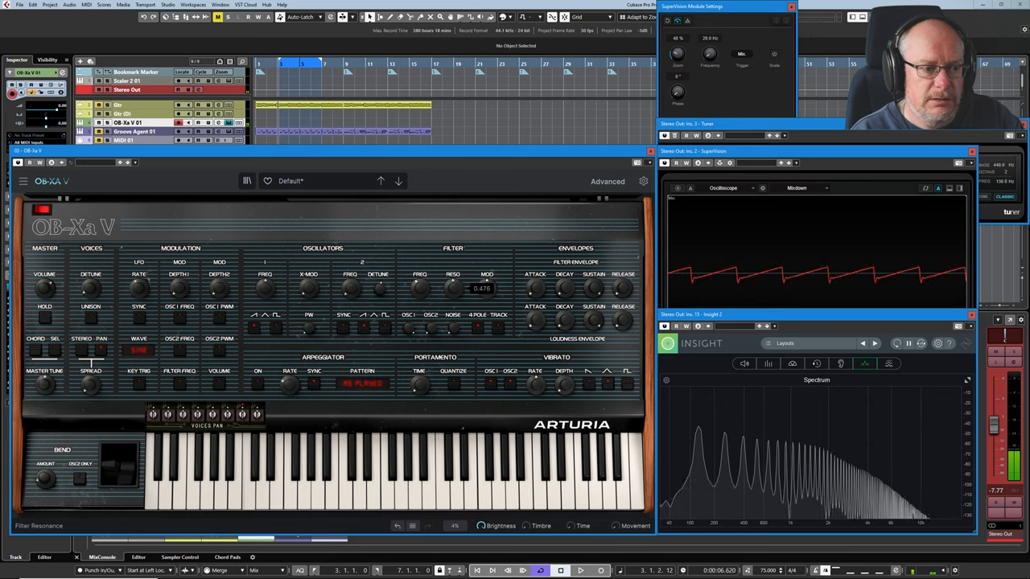
mouse_move(803, 449)
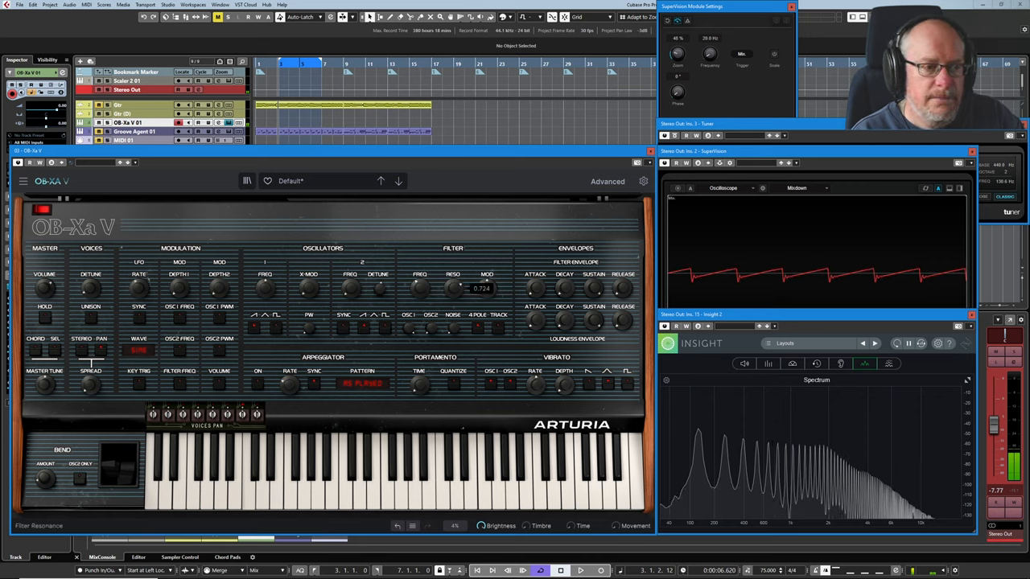
Raise the filter resonance so the playing sawtooth rings with a resonant peak
left_click_drag(485, 288, 486, 265)
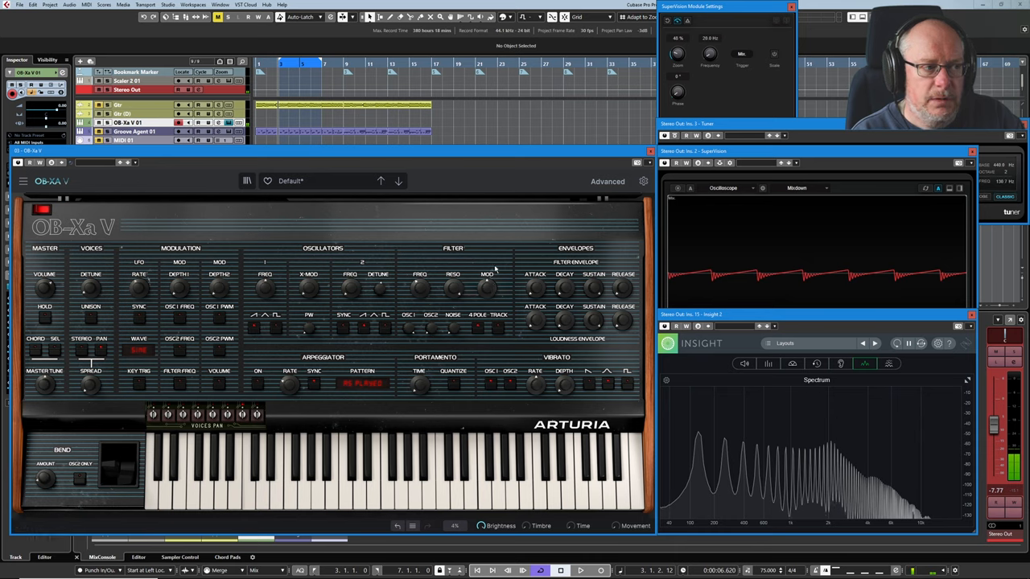
mouse_move(469, 196)
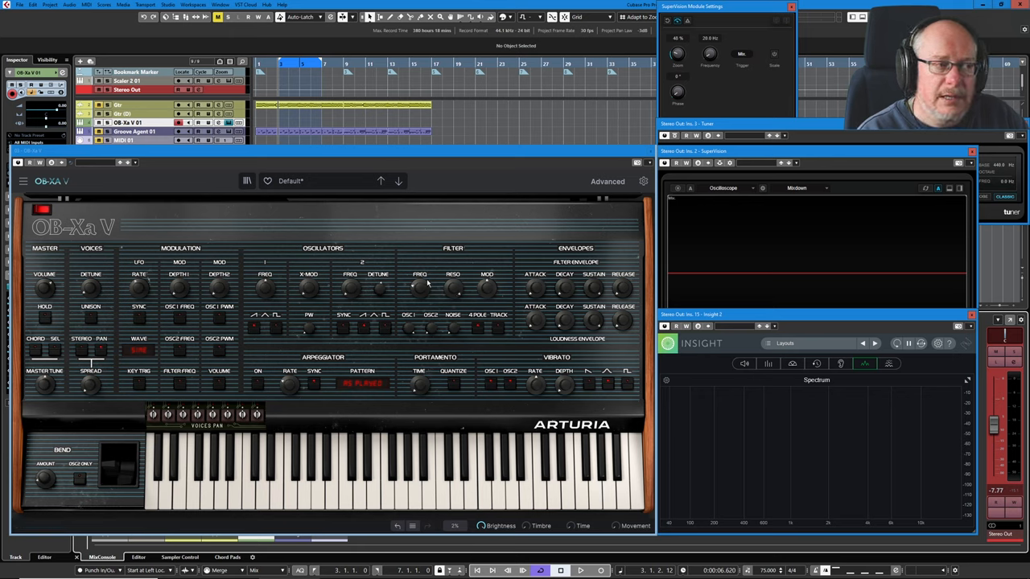
mouse_move(391, 280)
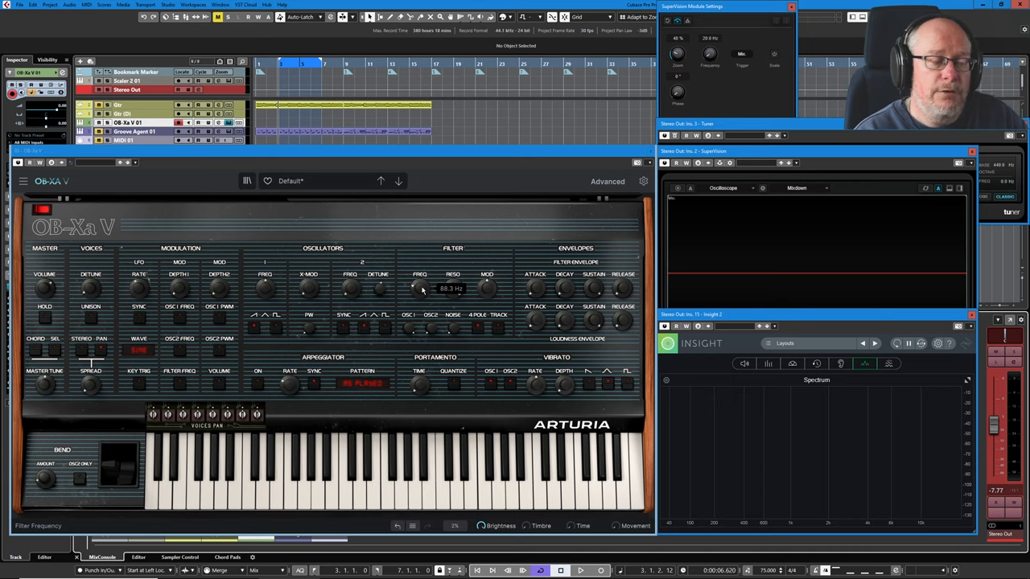
mouse_move(535, 293)
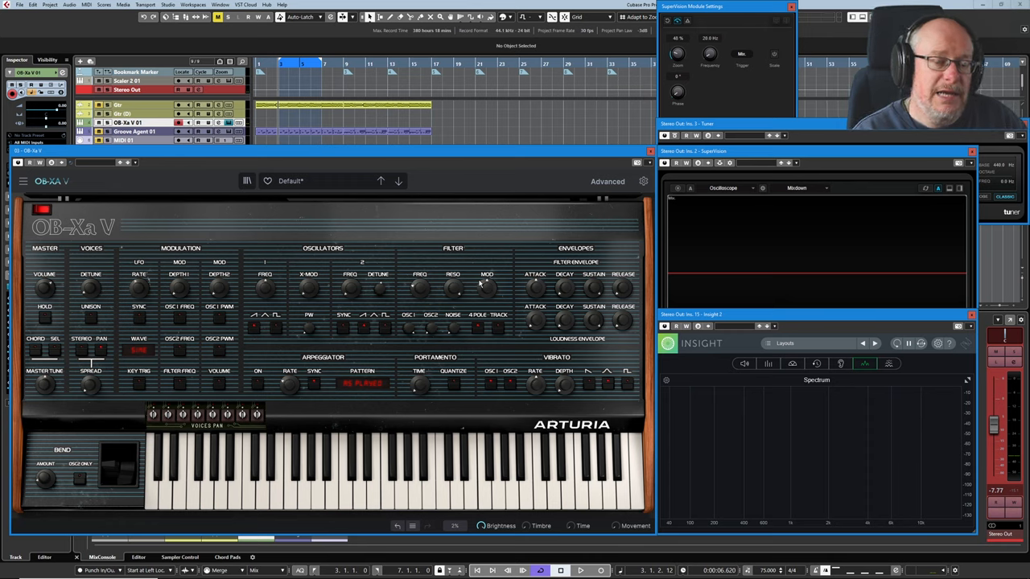
mouse_move(587, 306)
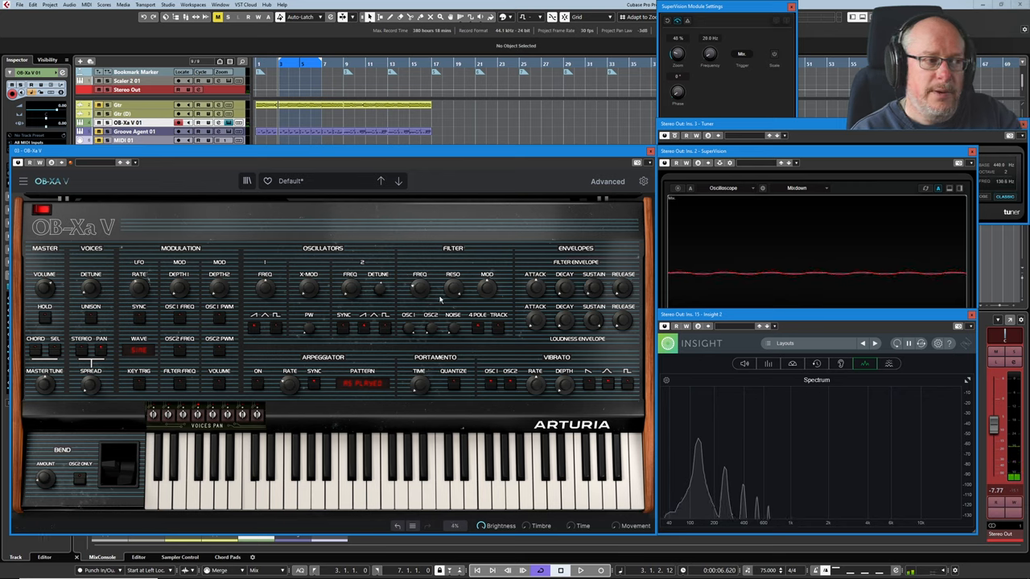
mouse_move(395, 302)
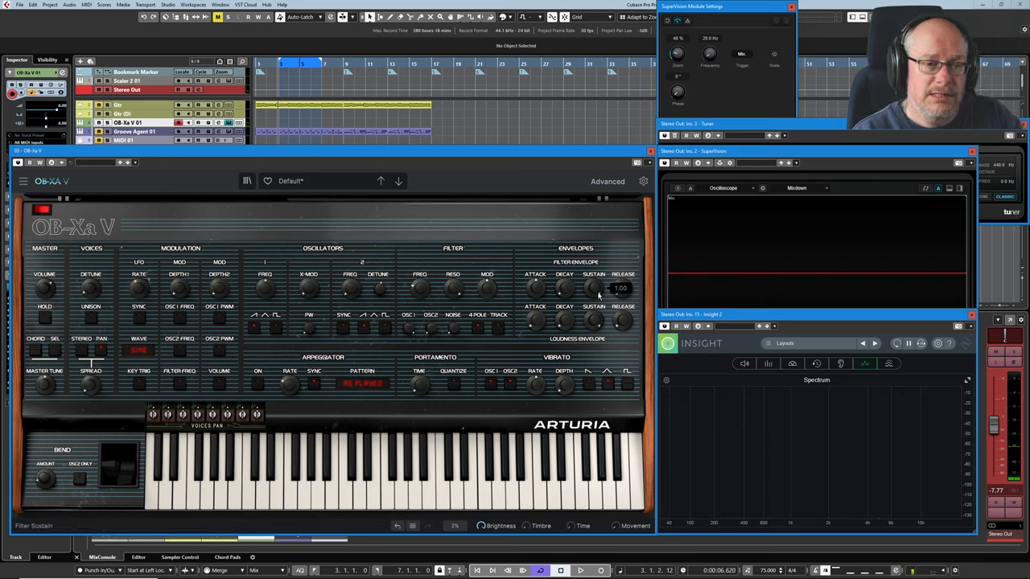
mouse_move(449, 288)
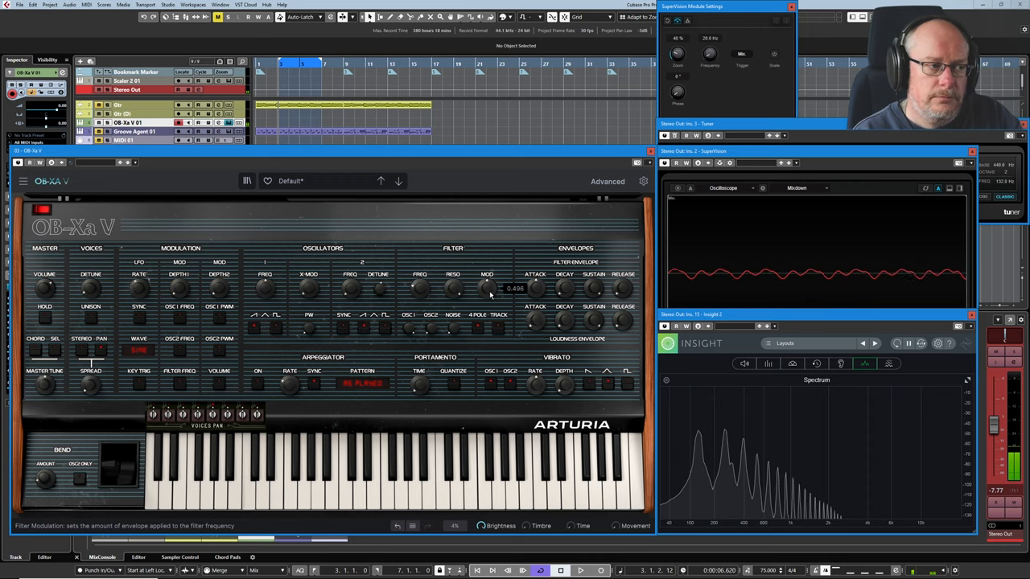
left_click_drag(486, 288, 486, 274)
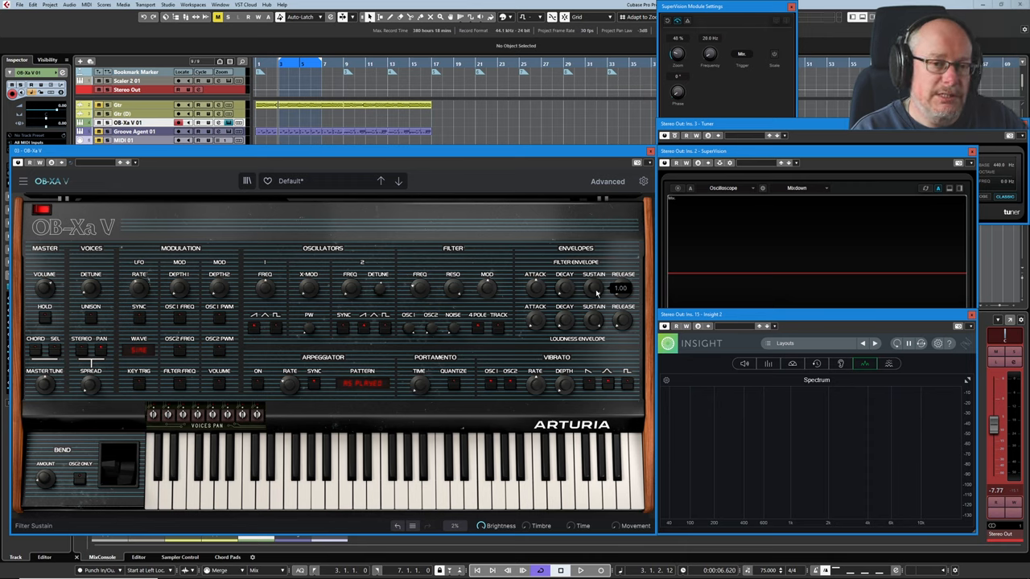
left_click_drag(592, 288, 592, 298)
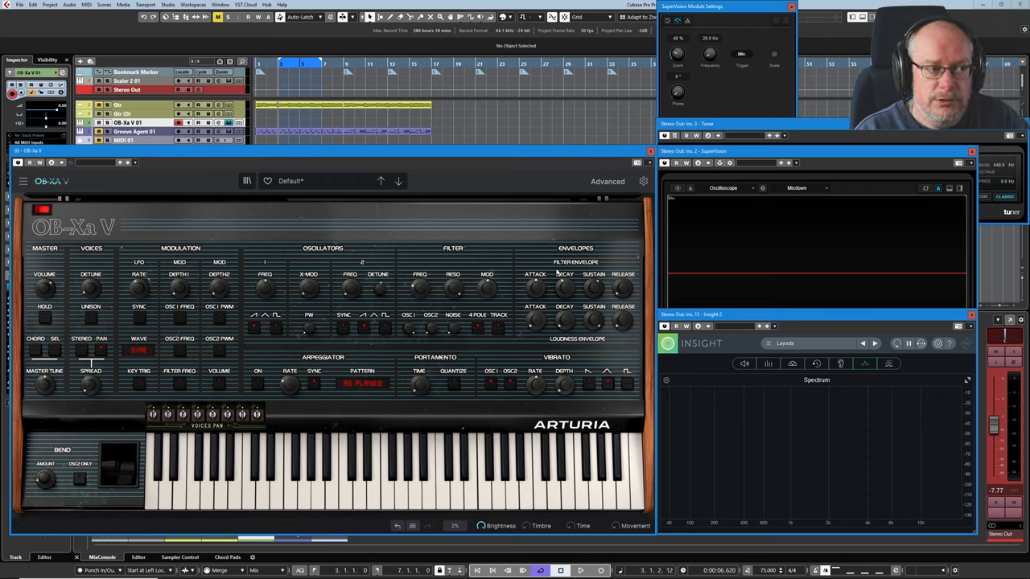
mouse_move(624, 290)
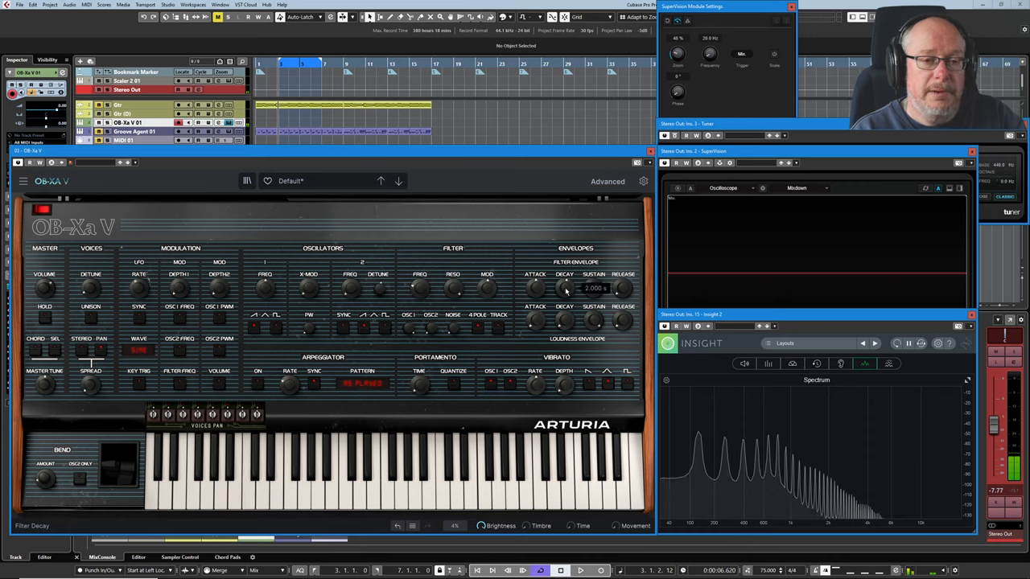
Shorten the filter envelope decay while the sawtooth note sounds
left_click_drag(563, 287, 563, 265)
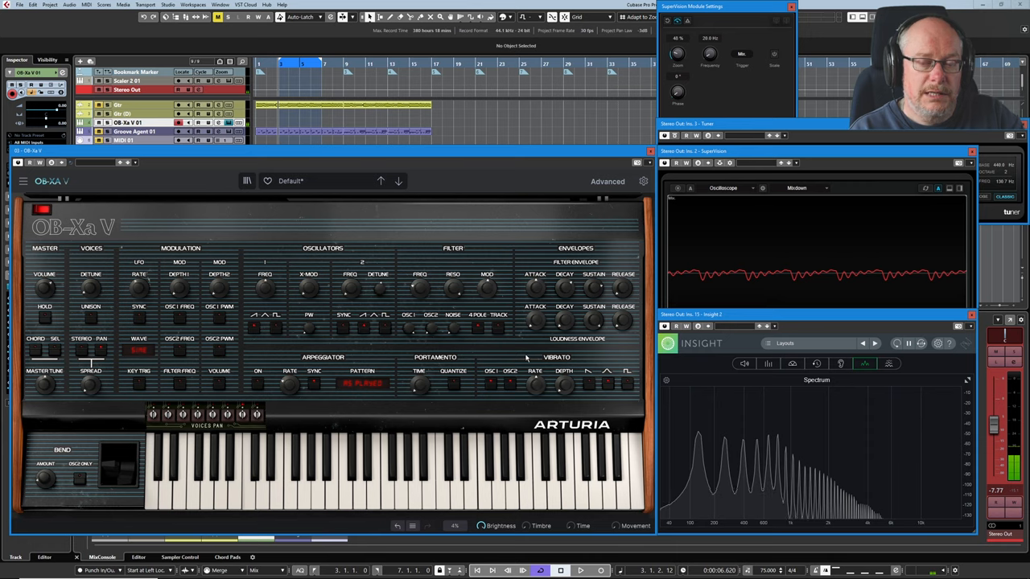
mouse_move(597, 303)
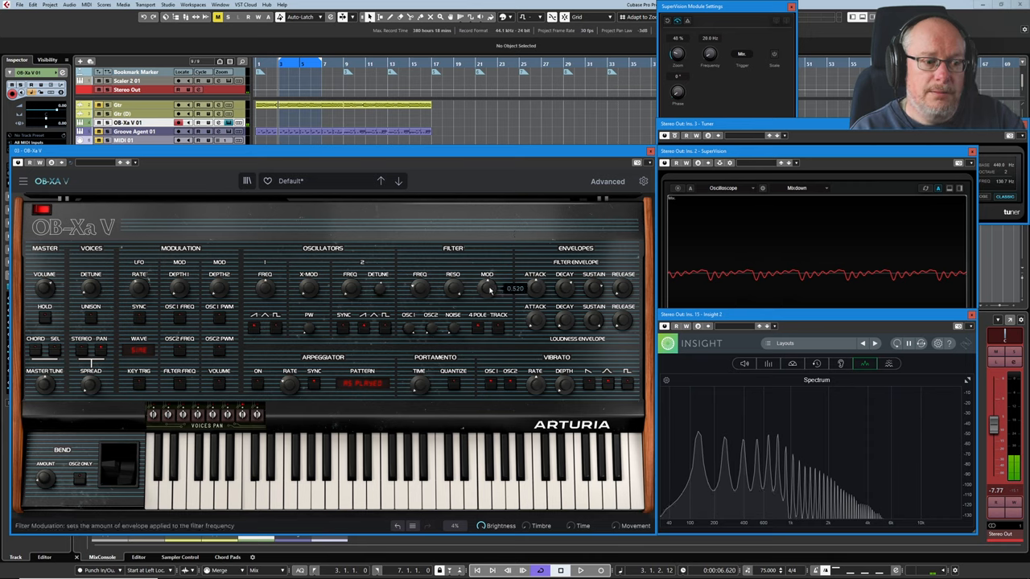
Reduce the filter envelope modulation amount sweeping the cutoff
left_click_drag(486, 287, 486, 277)
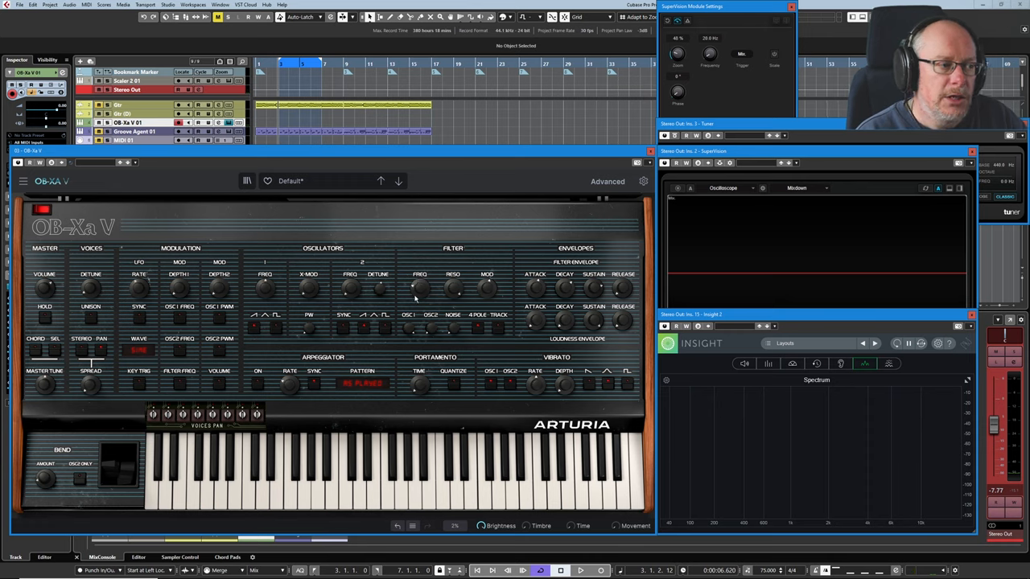
mouse_move(431, 312)
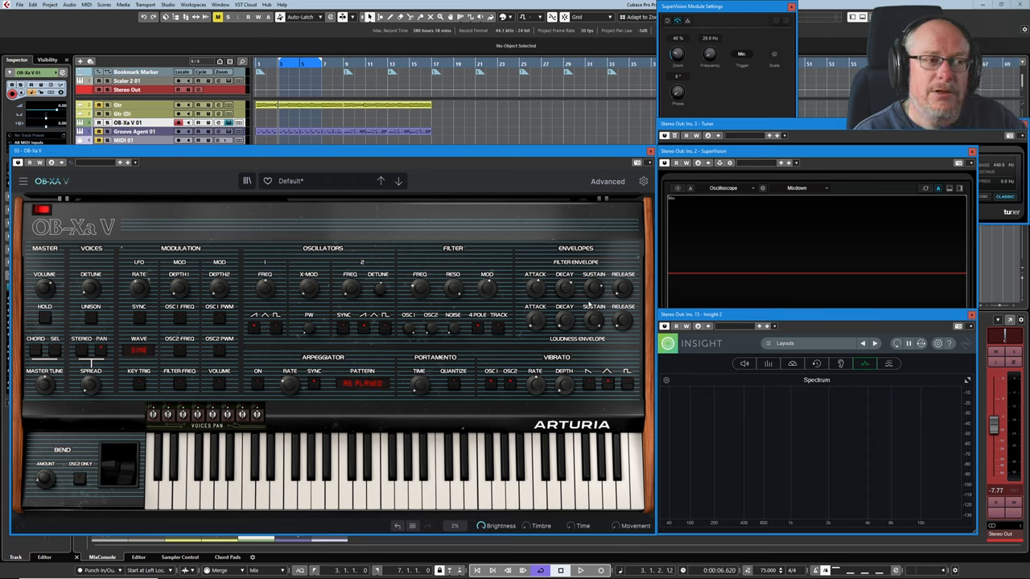
mouse_move(594, 288)
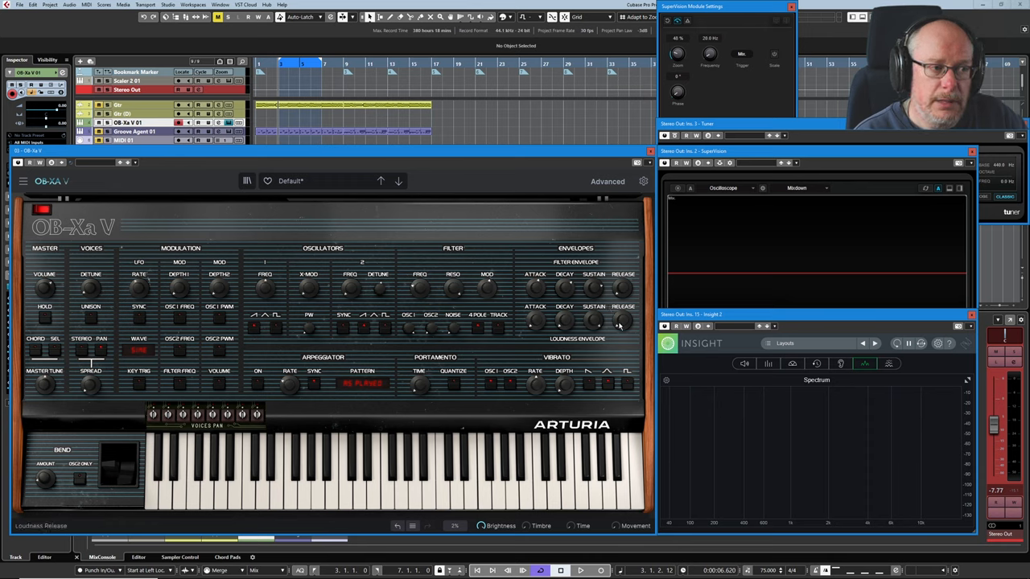
mouse_move(605, 348)
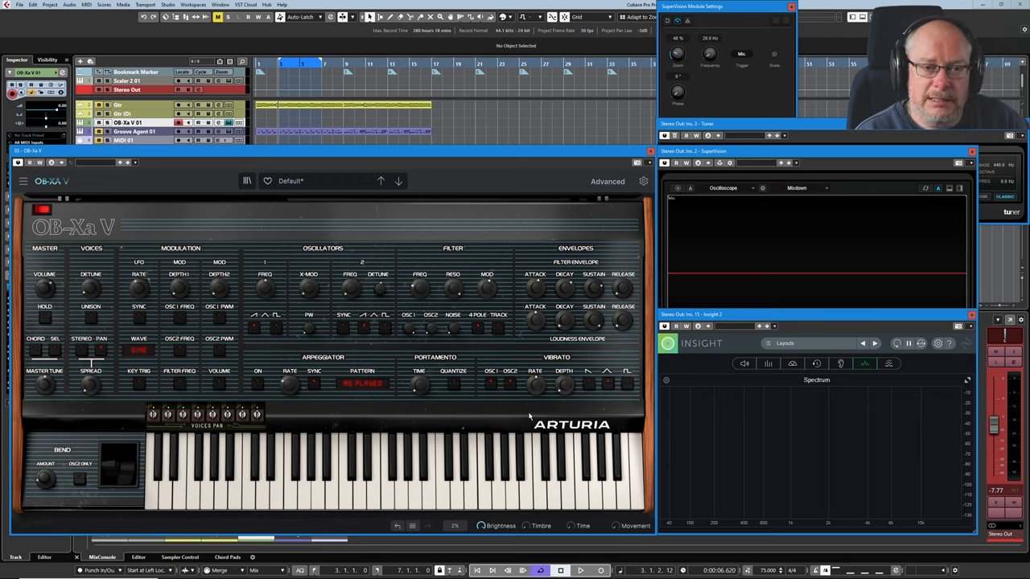
mouse_move(585, 309)
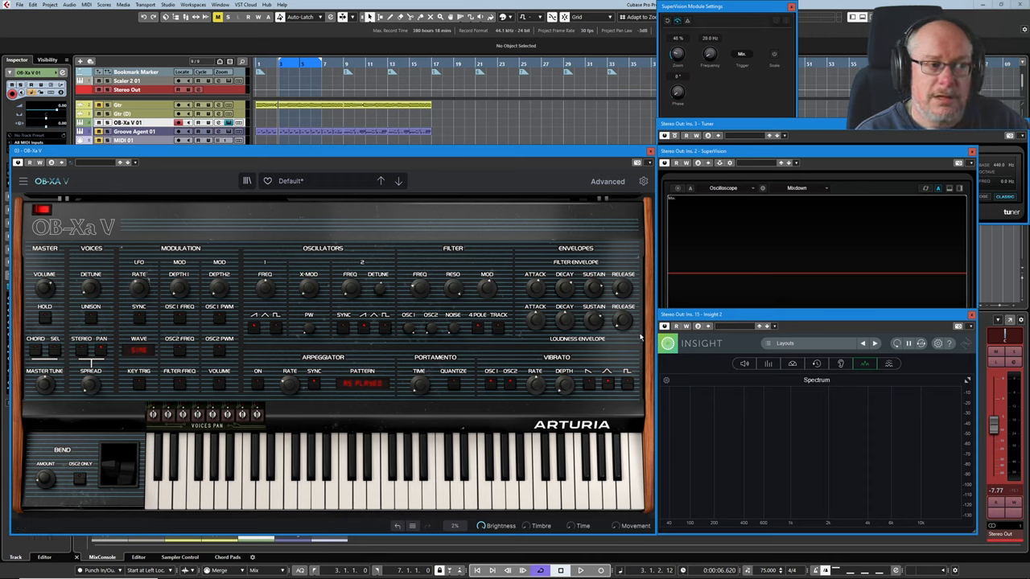
mouse_move(624, 322)
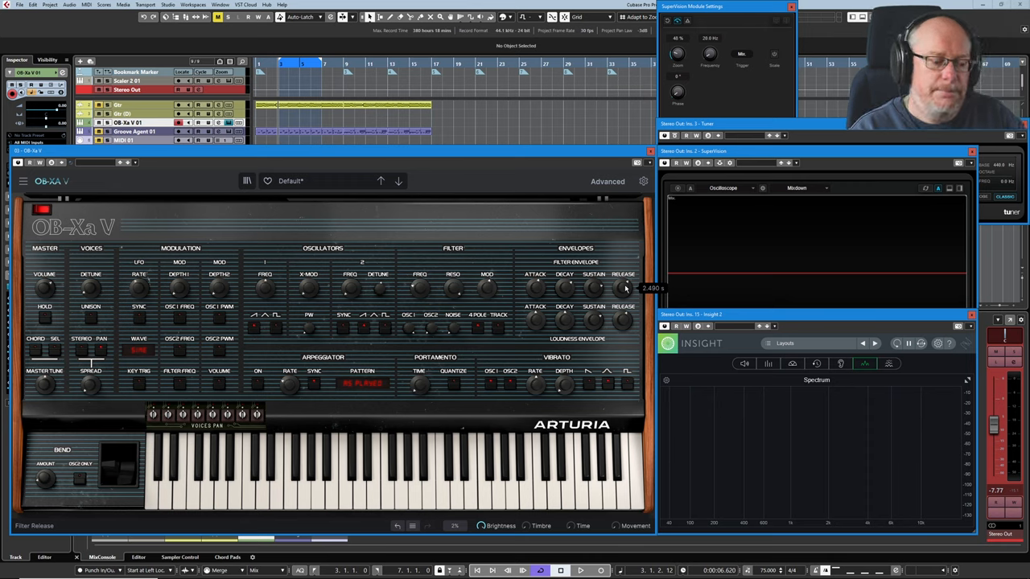
mouse_move(608, 316)
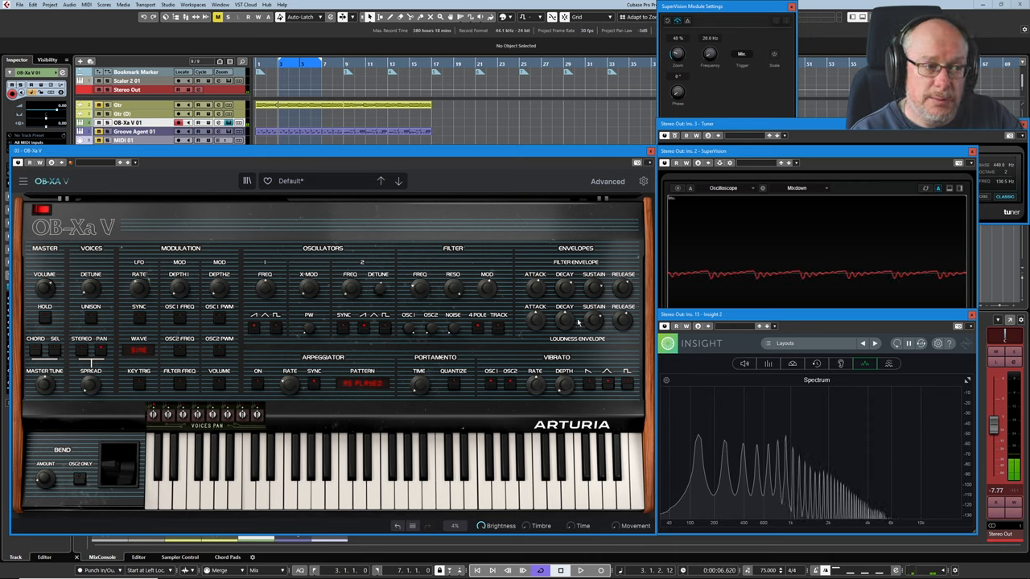
mouse_move(625, 318)
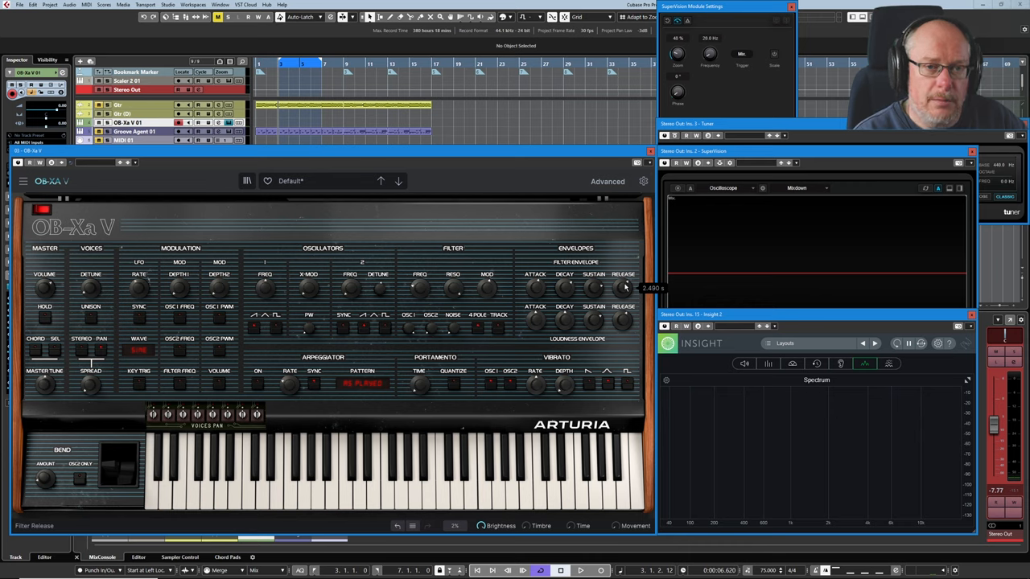
mouse_move(541, 261)
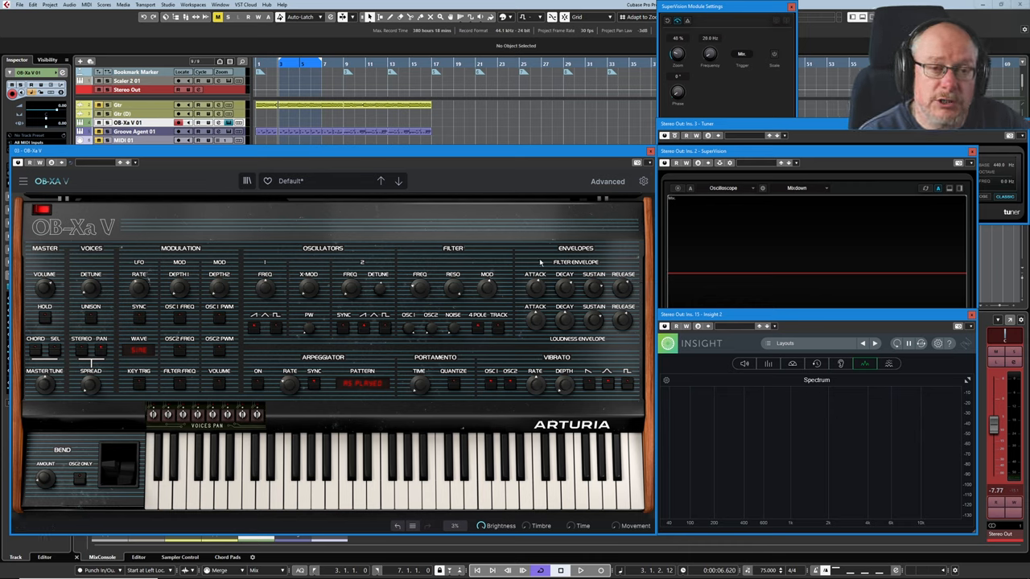
mouse_move(496, 300)
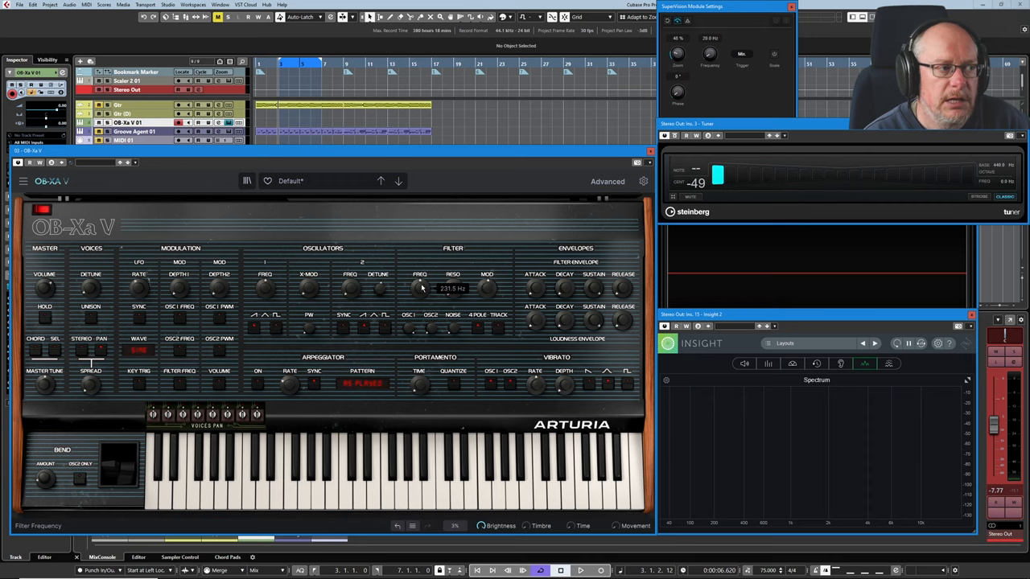
mouse_move(486, 288)
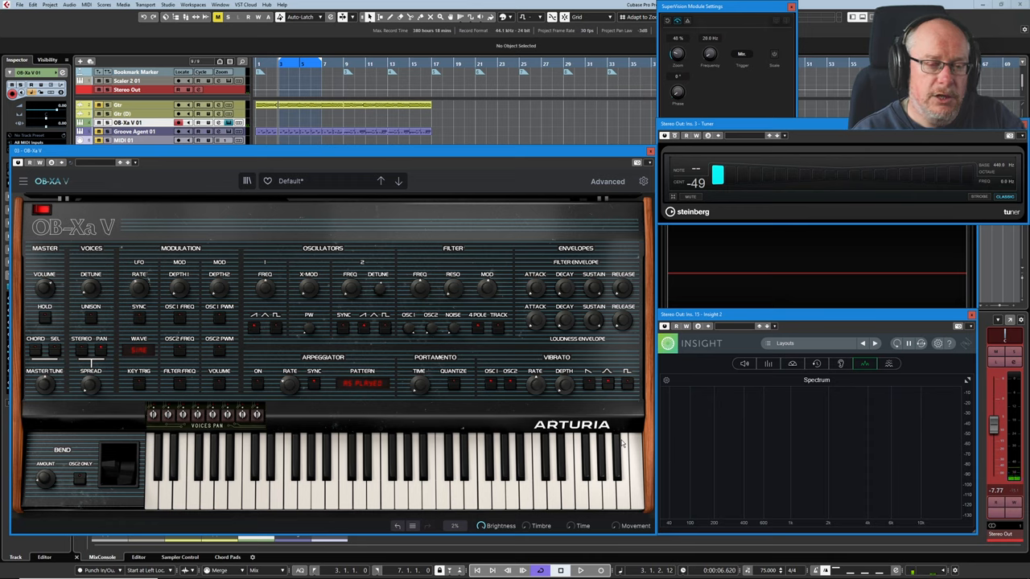
mouse_move(497, 333)
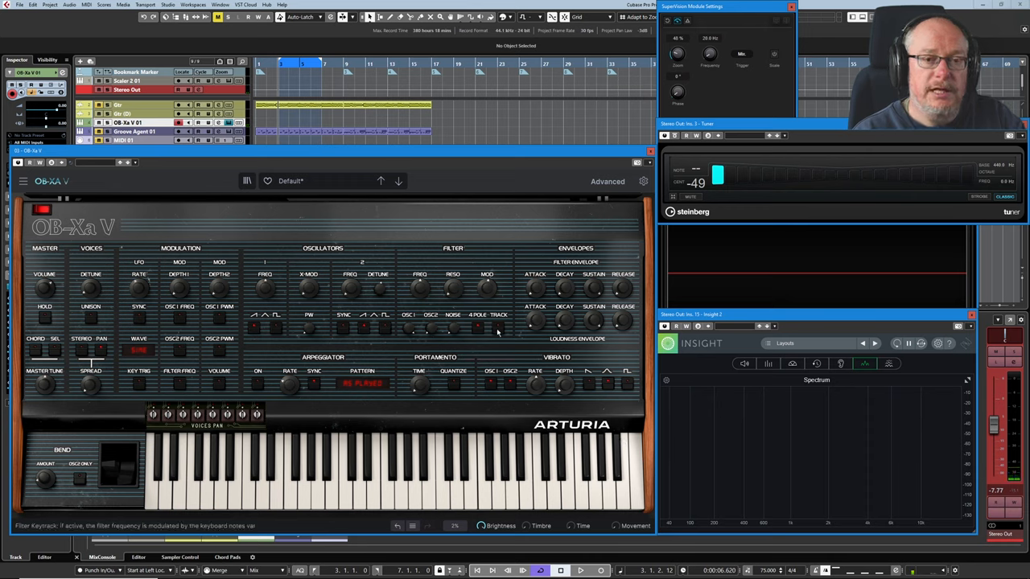